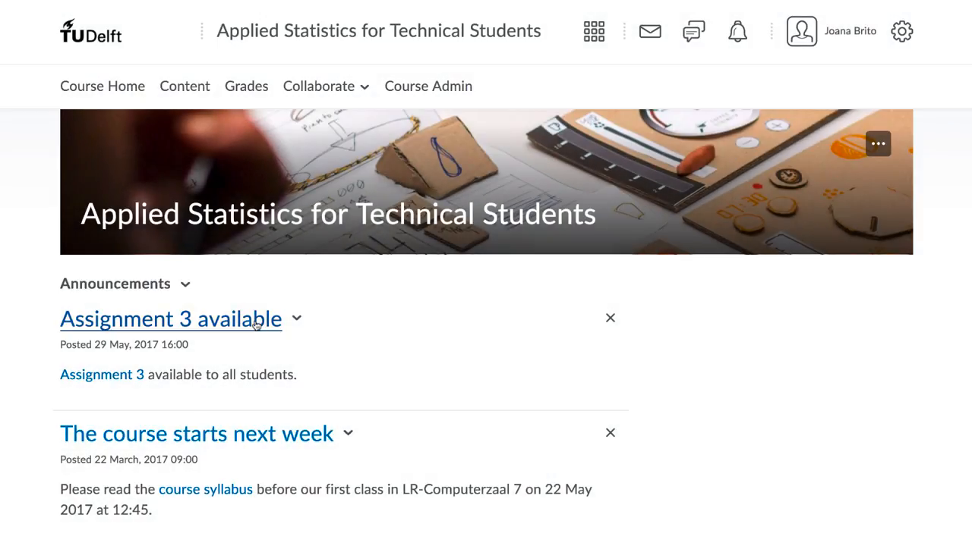
- Review the existing assignment's submissions by submitted files
left_click(102, 374)
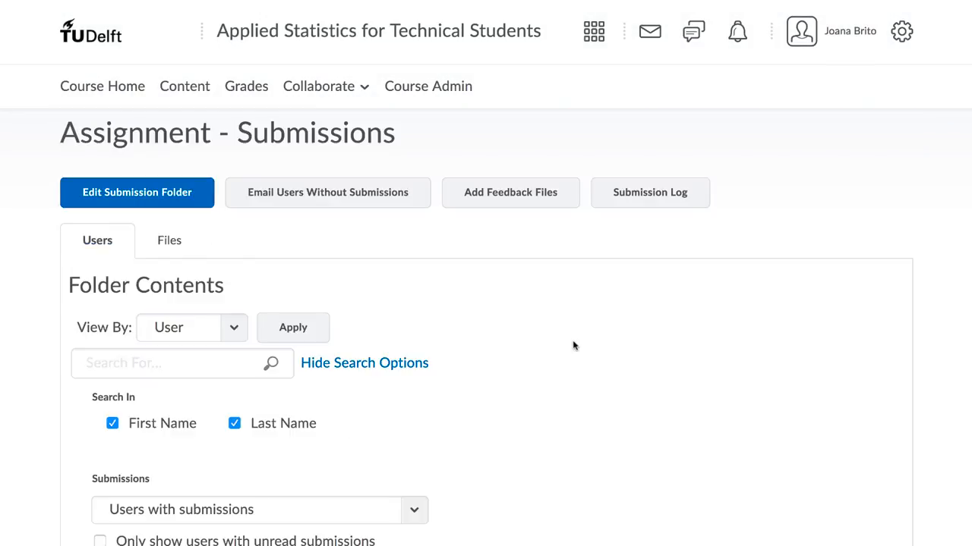
left_click(168, 240)
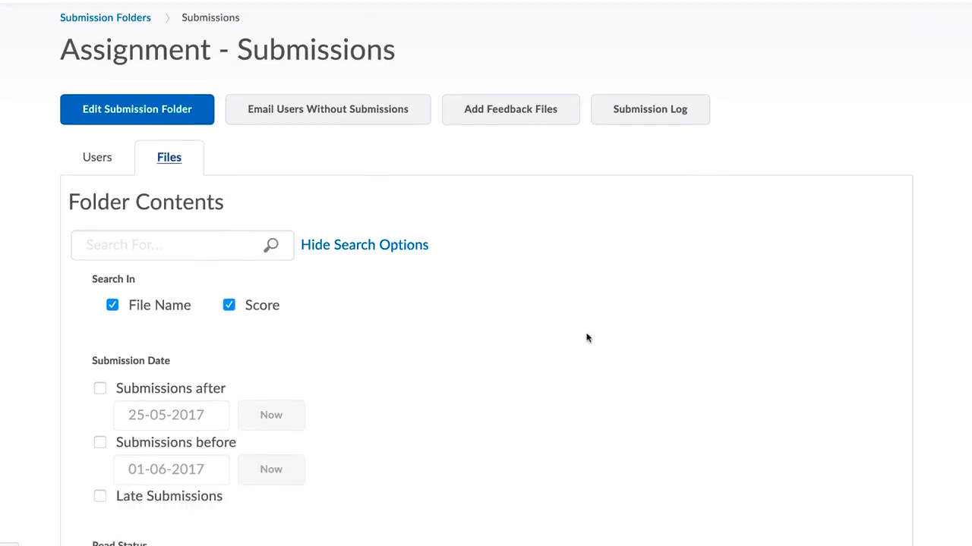
scroll("down", 3)
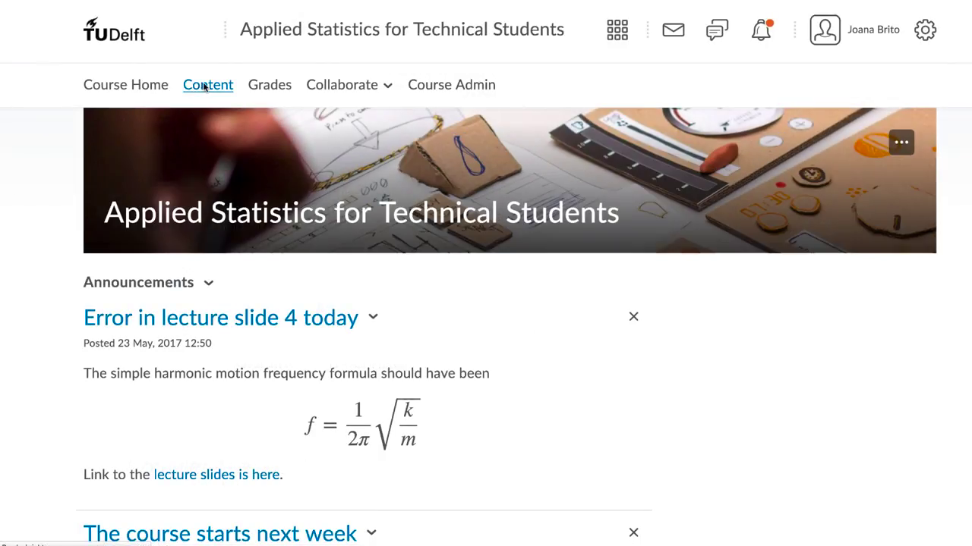
- Start a new assignment in the 1. Data Visualization content module
left_click(207, 85)
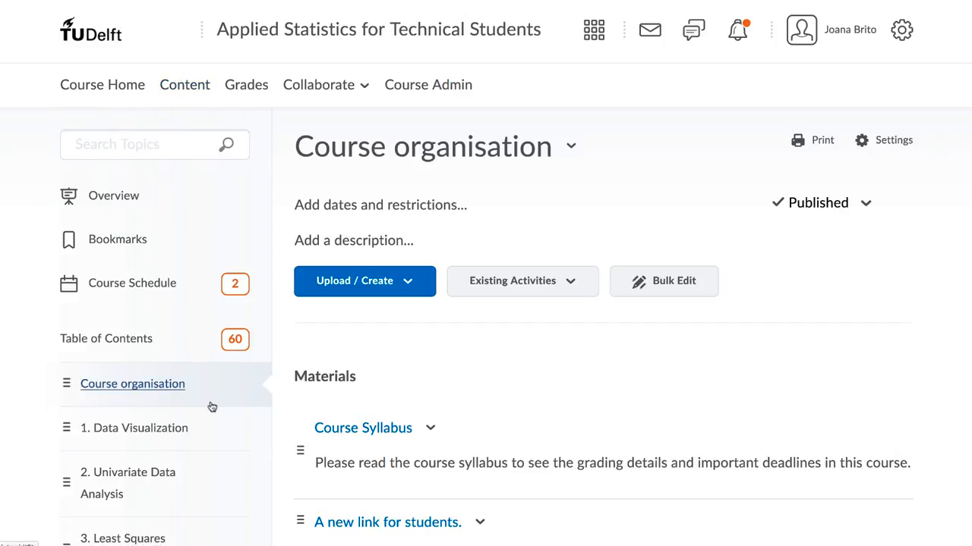
left_click(133, 428)
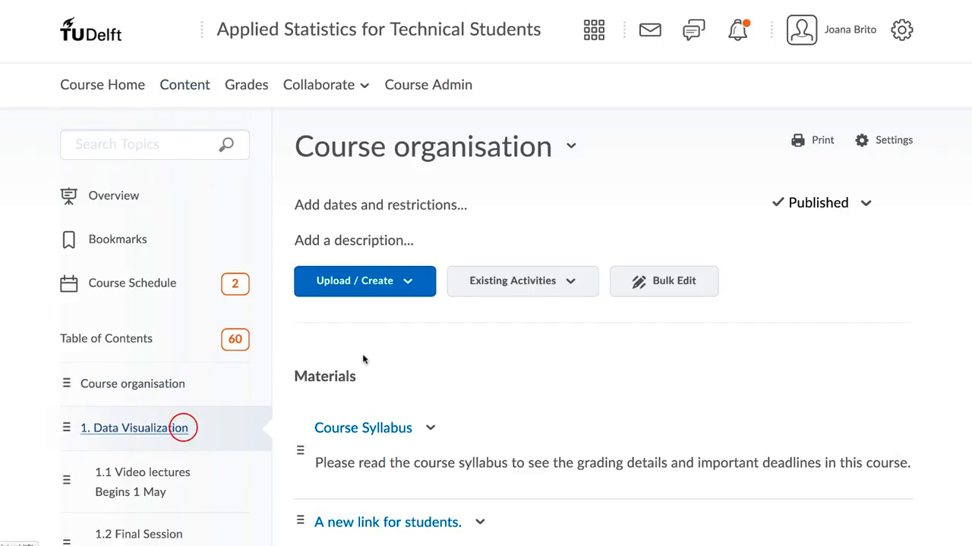
left_click(134, 428)
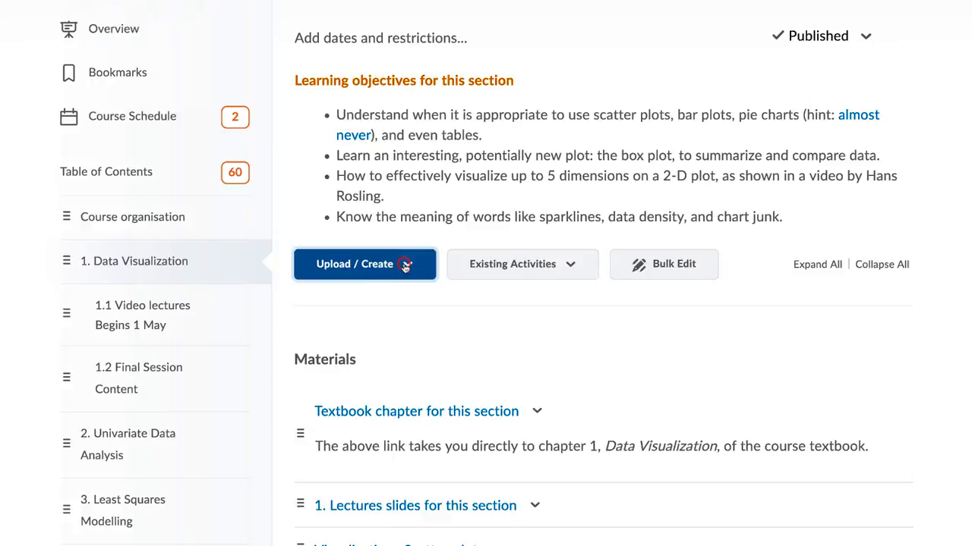
left_click(364, 264)
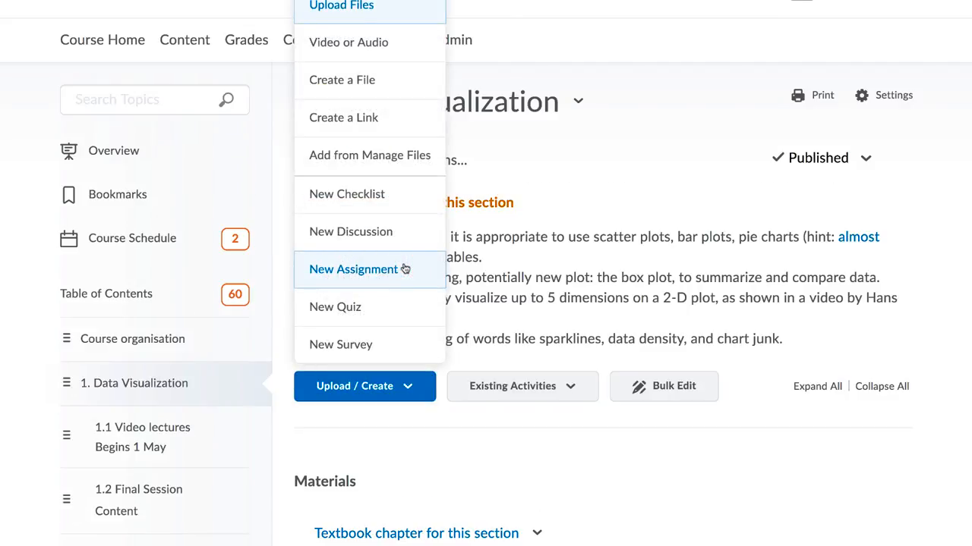
left_click(354, 271)
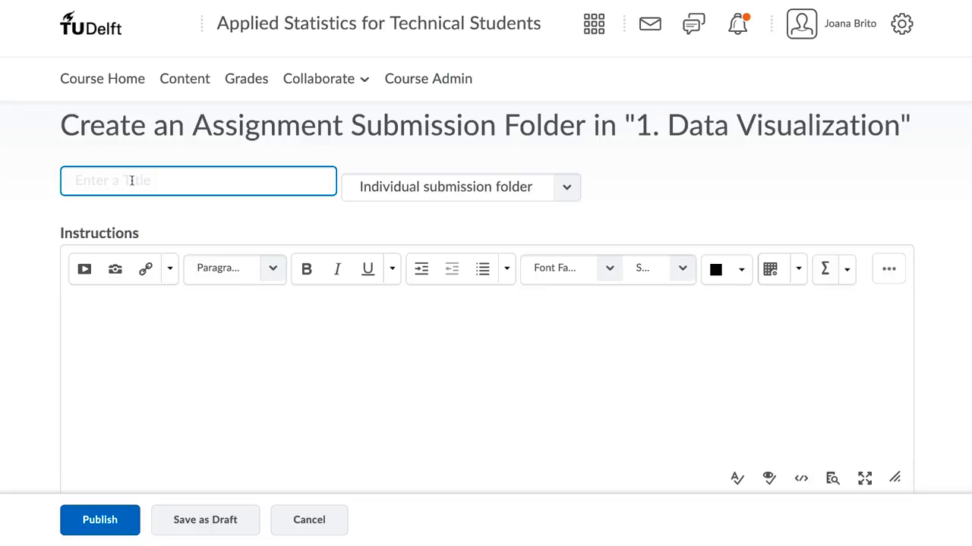
- Create and publish 'Trial Assignment' with instructions 'Find further instructions attached.'
type("Trial")
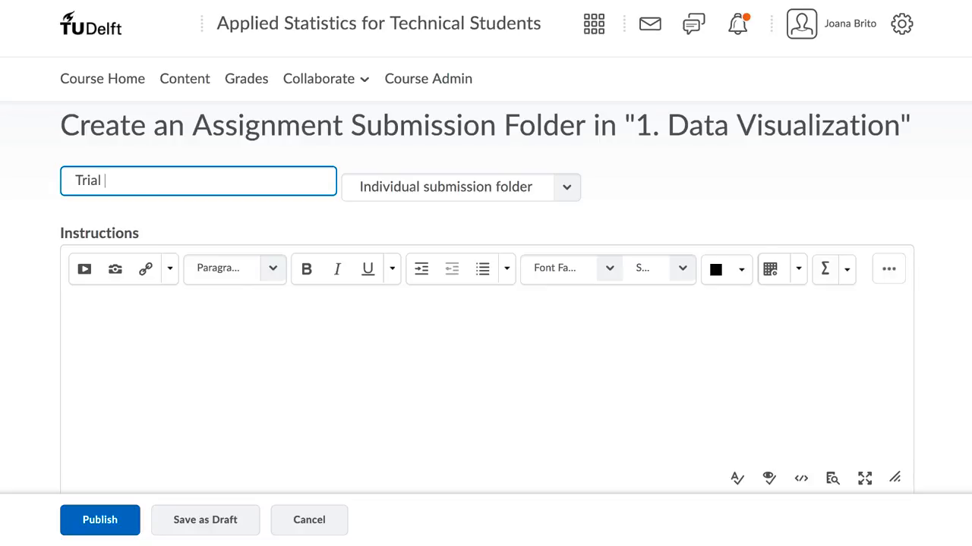
type("Assignment")
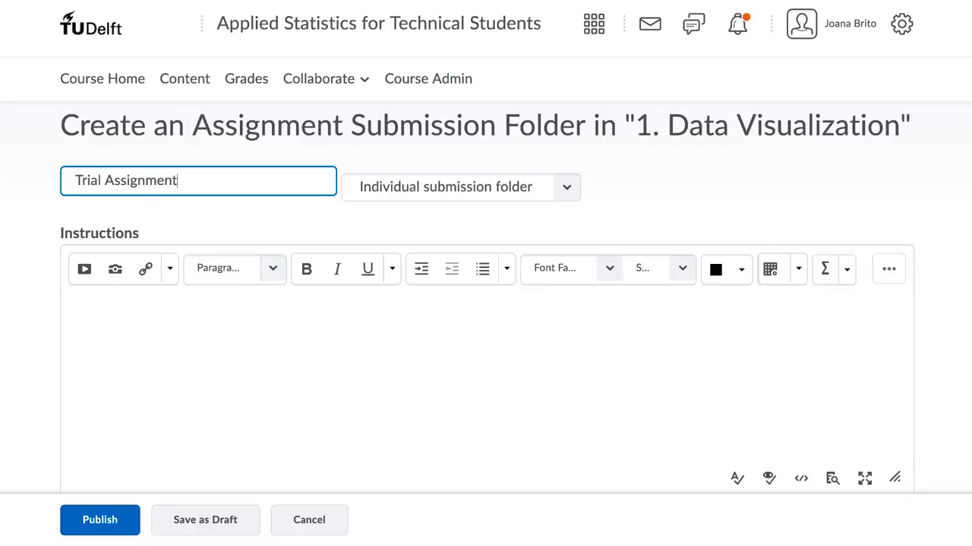
left_click(139, 341)
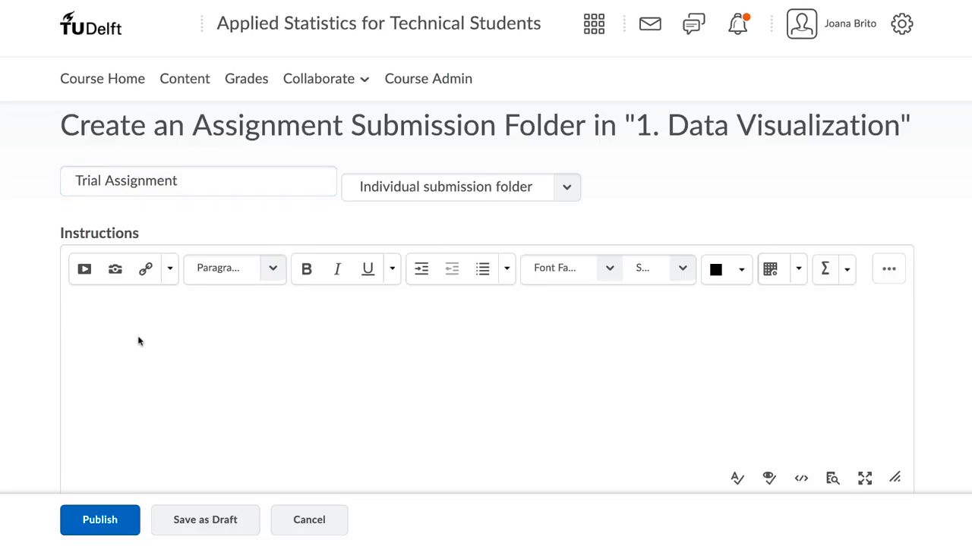
type("Find further instruc")
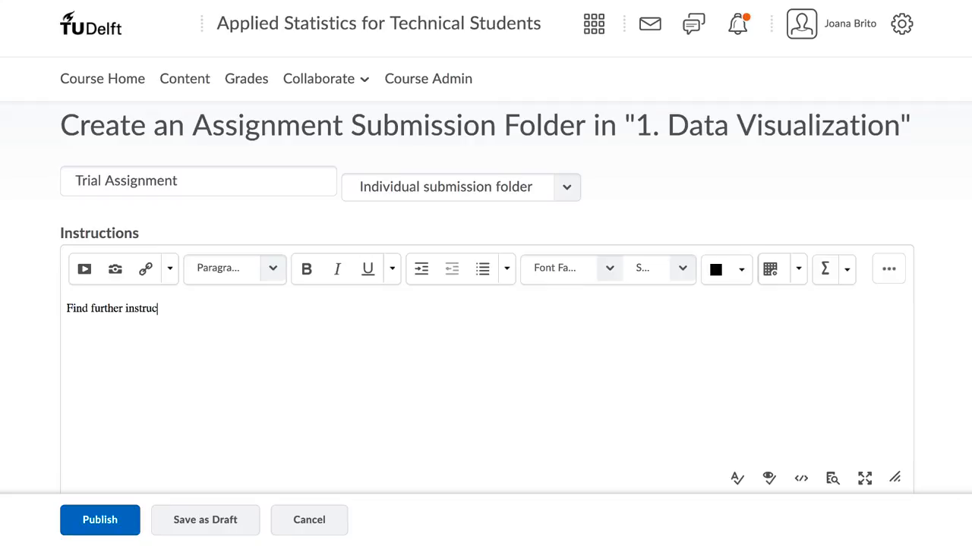
type("tions atta")
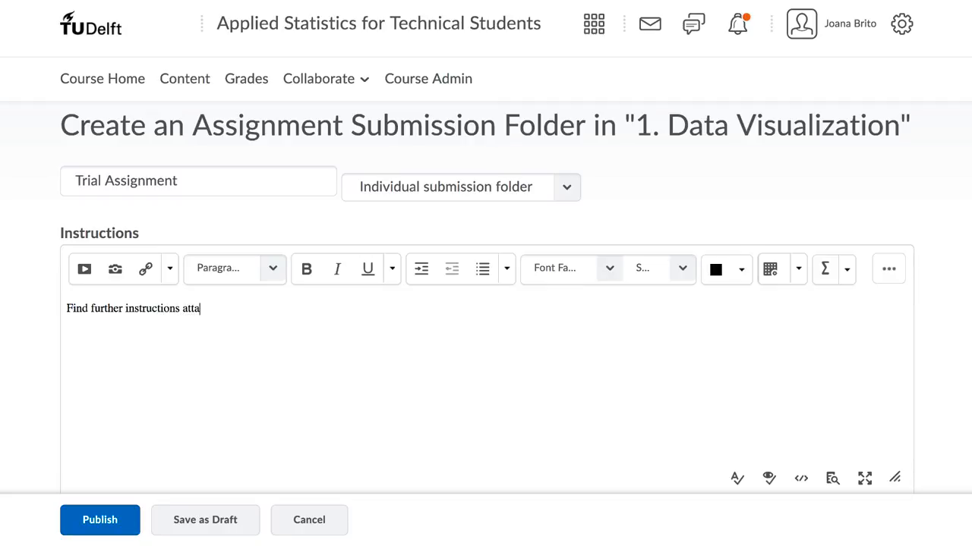
type("ched.")
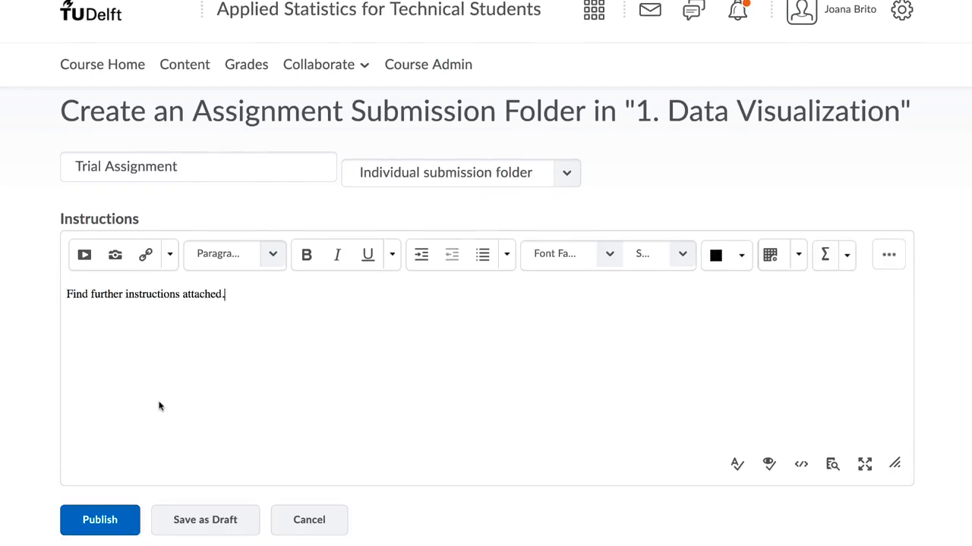
left_click(100, 519)
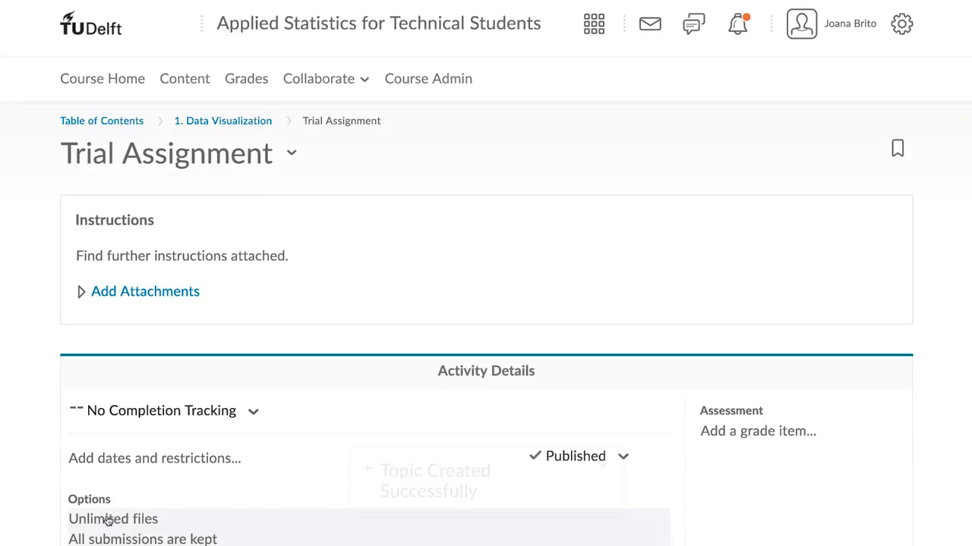
- Attach Assignment_Instructions.doc from the computer and update the assignment
left_click(144, 292)
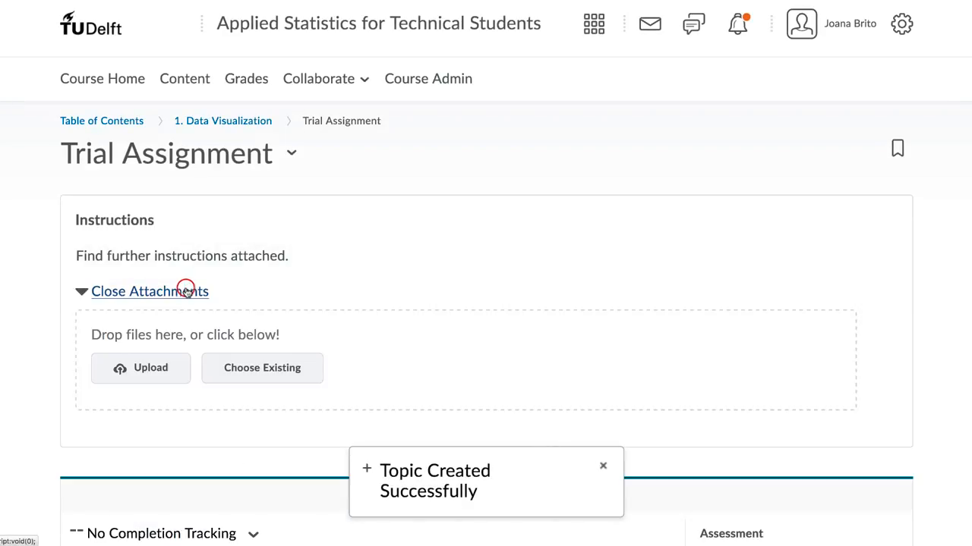
left_click(140, 369)
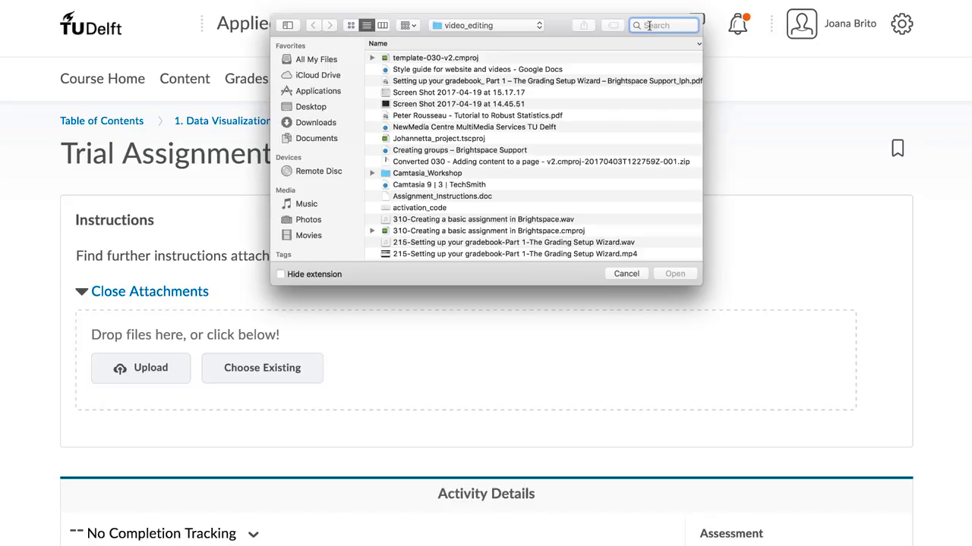
type("Assignment")
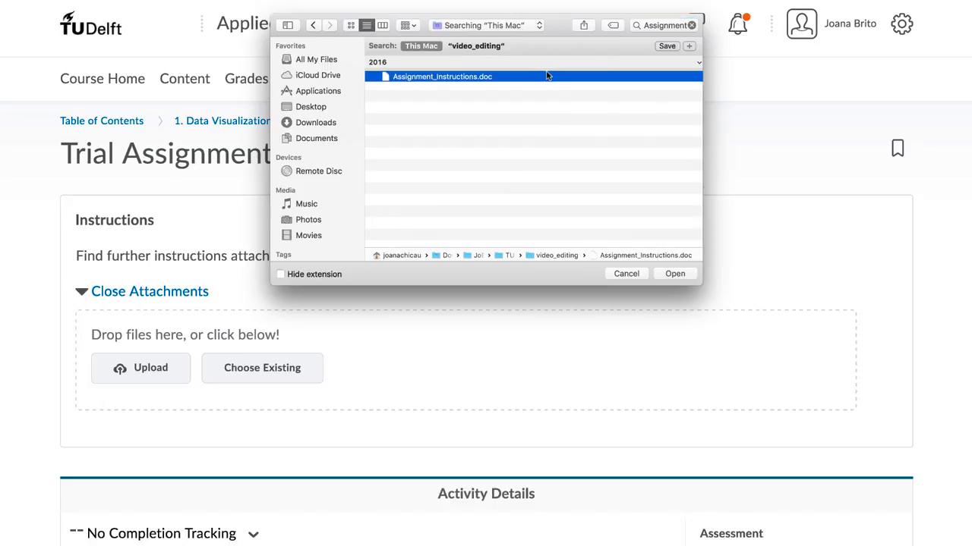
left_click(674, 273)
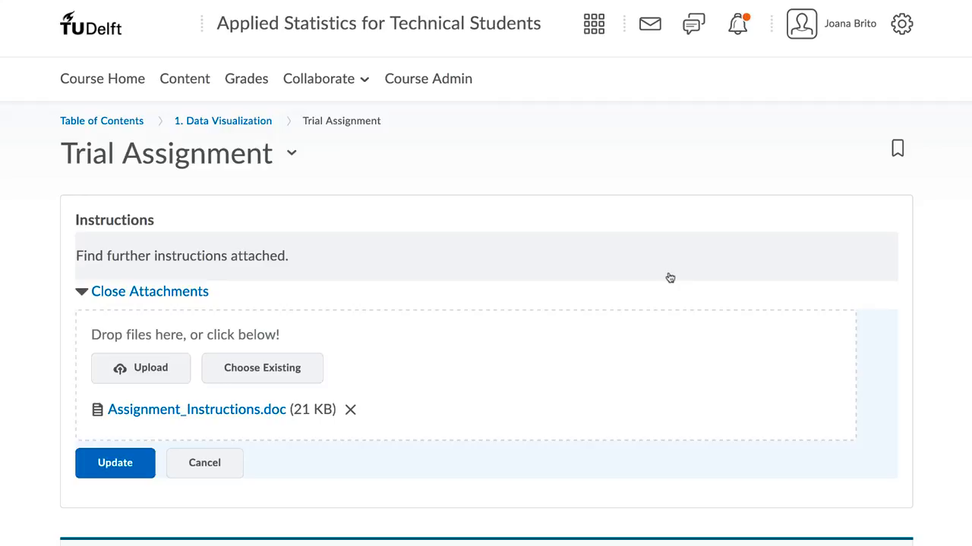
scroll("down", 3)
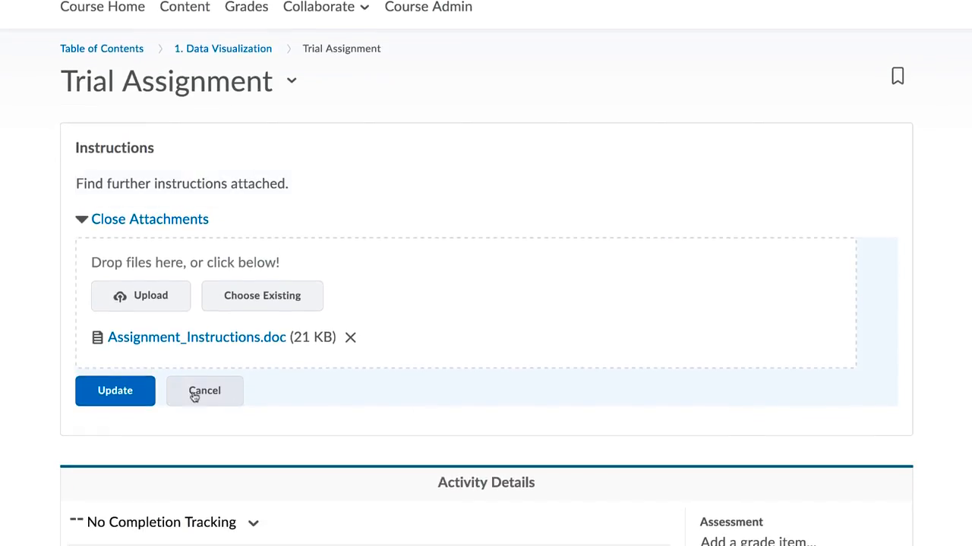
left_click(115, 390)
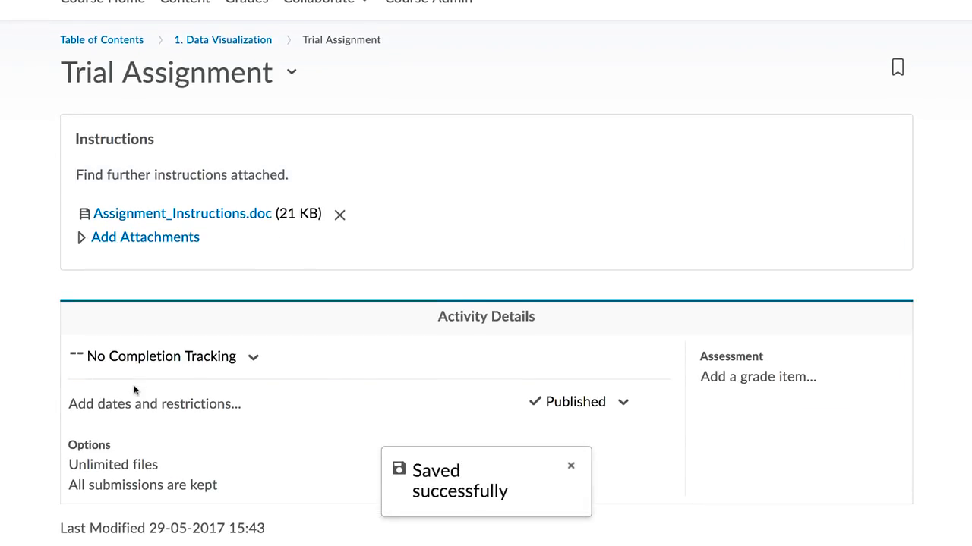
- Set the due date to 31-05-2017 and return to the Data Visualization section
left_click(155, 403)
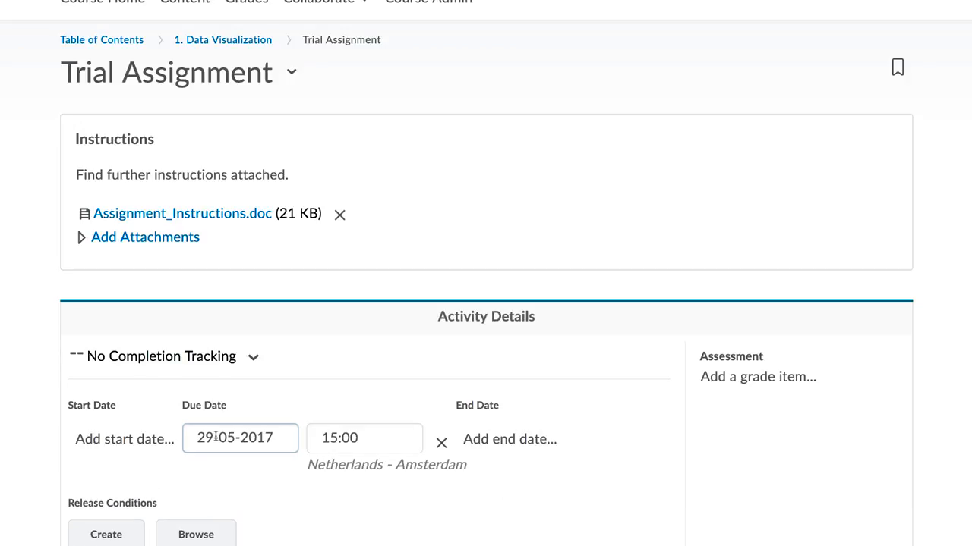
type("31-05-2017")
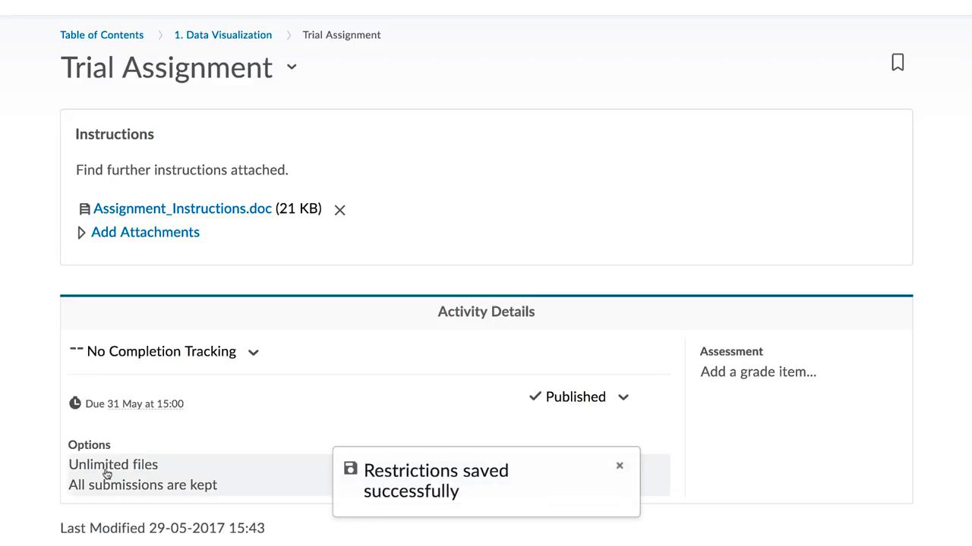
left_click(185, 79)
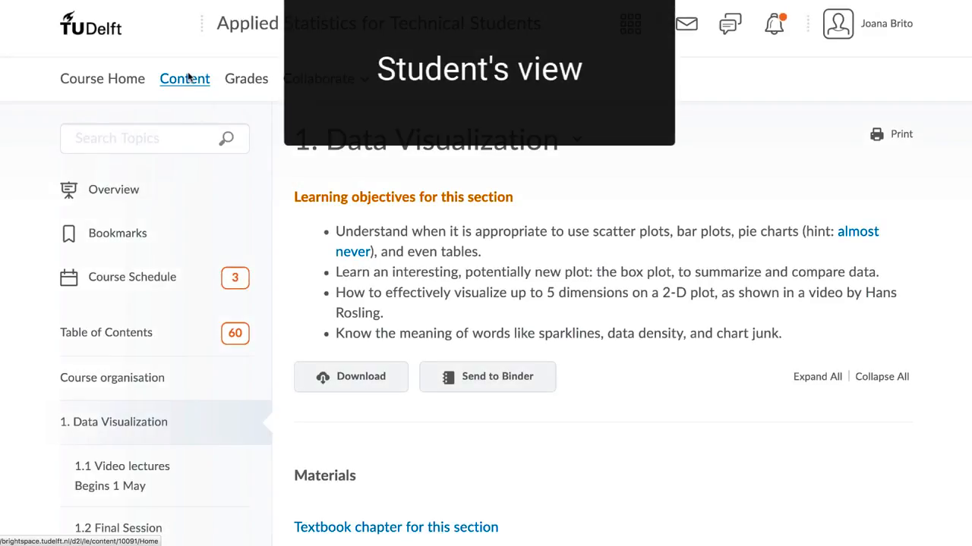
- Check Trial Assignment's page in the section, then return to Course Home
scroll("down", 3)
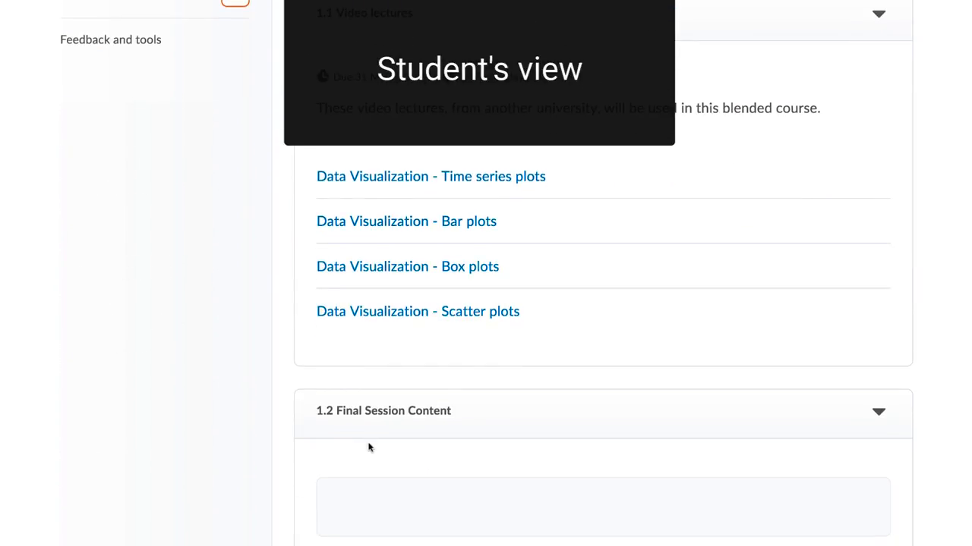
scroll("down", 3)
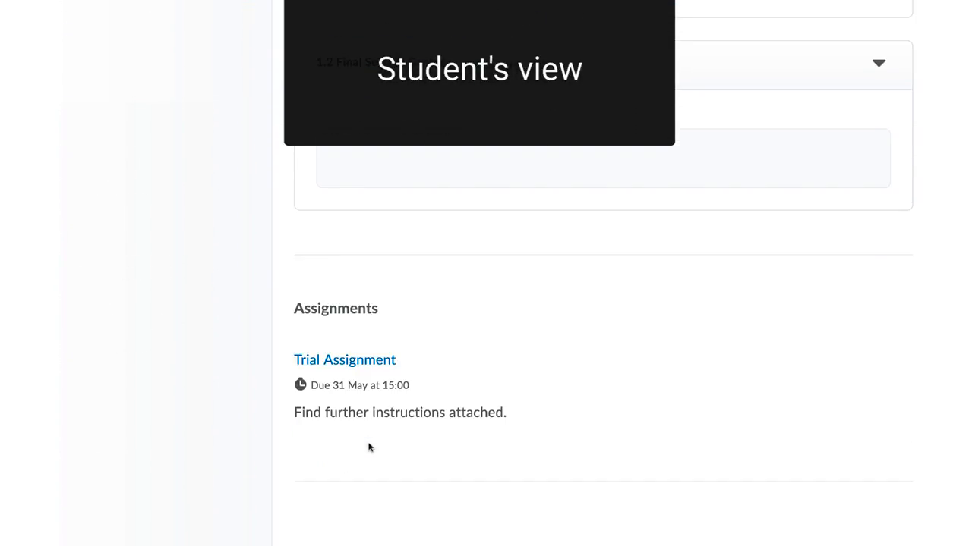
left_click(343, 359)
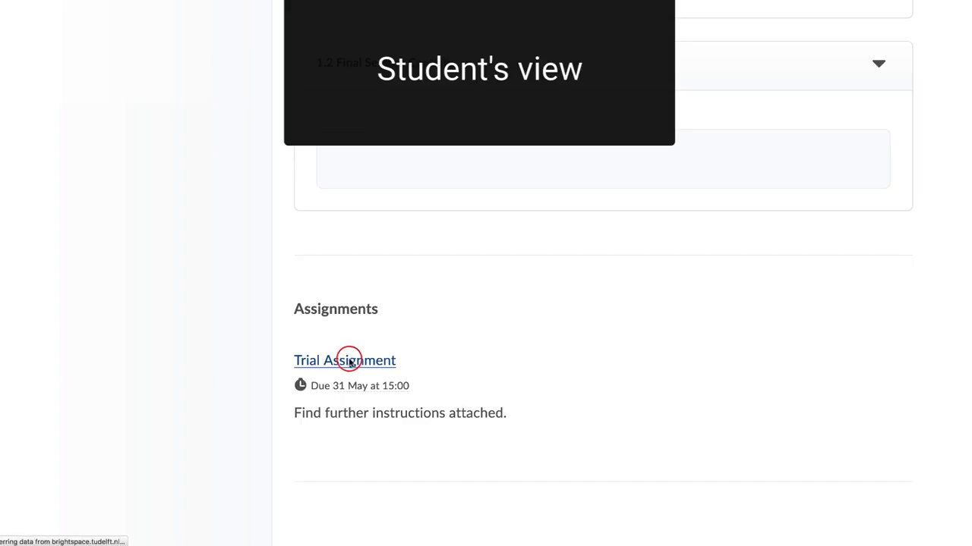
left_click(343, 359)
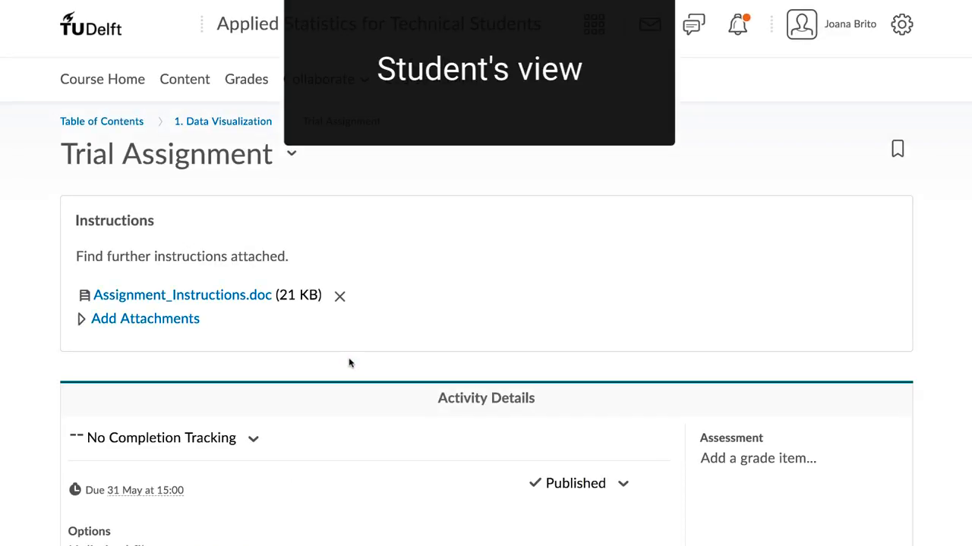
scroll("down", 3)
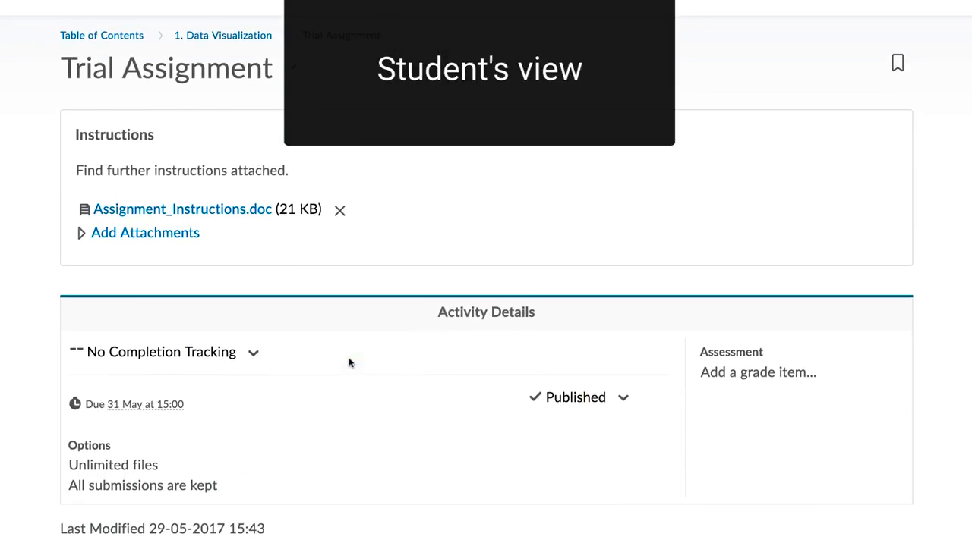
scroll("up", 3)
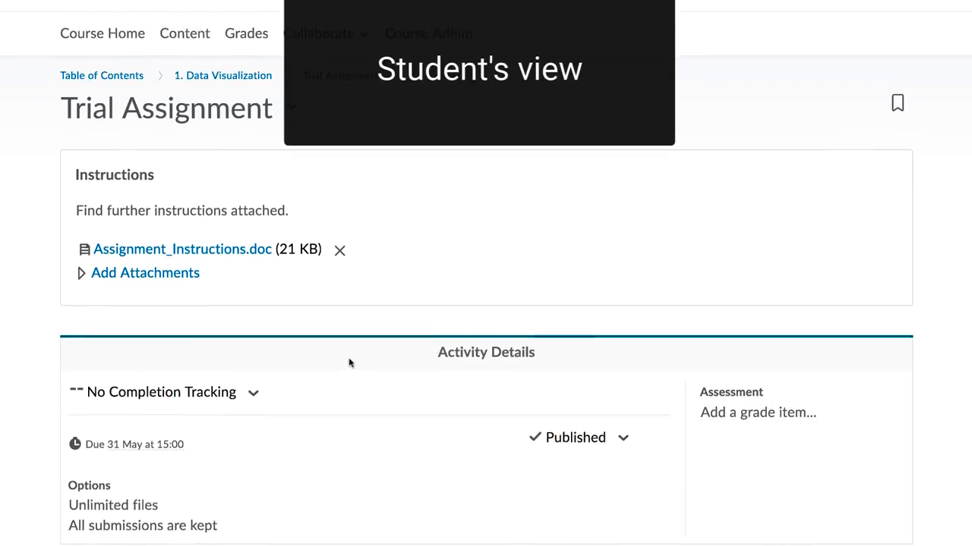
scroll("up", 3)
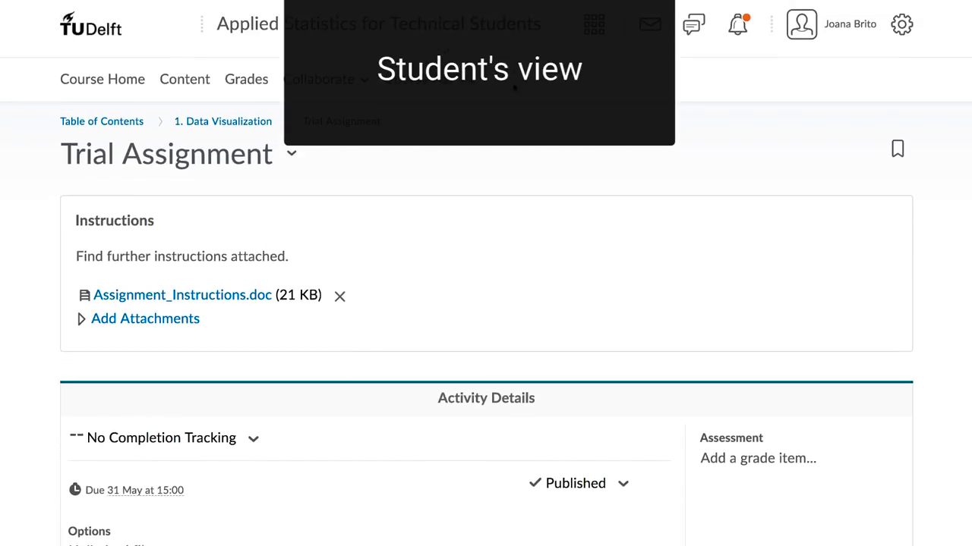
left_click(802, 25)
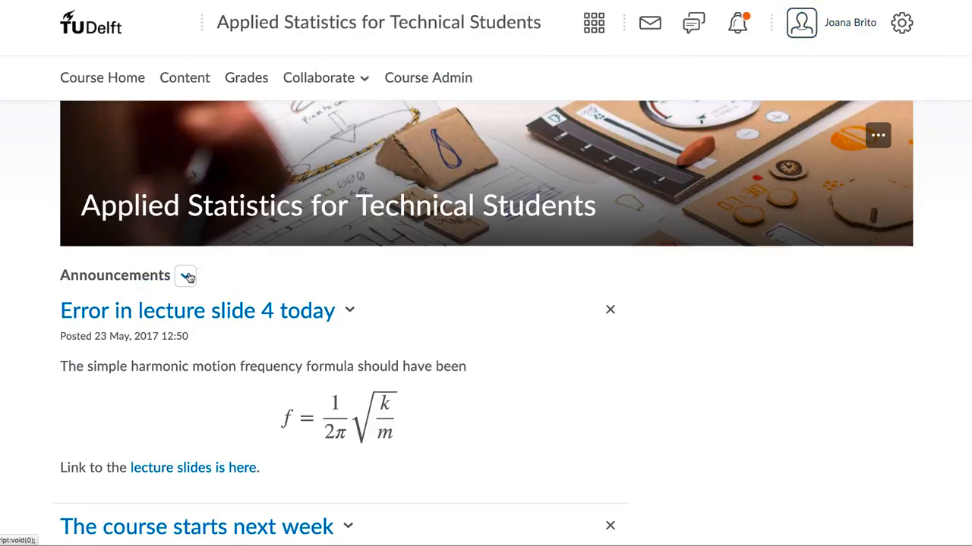
- Start a new announcement via Course Admin's Announcements tool
left_click(185, 276)
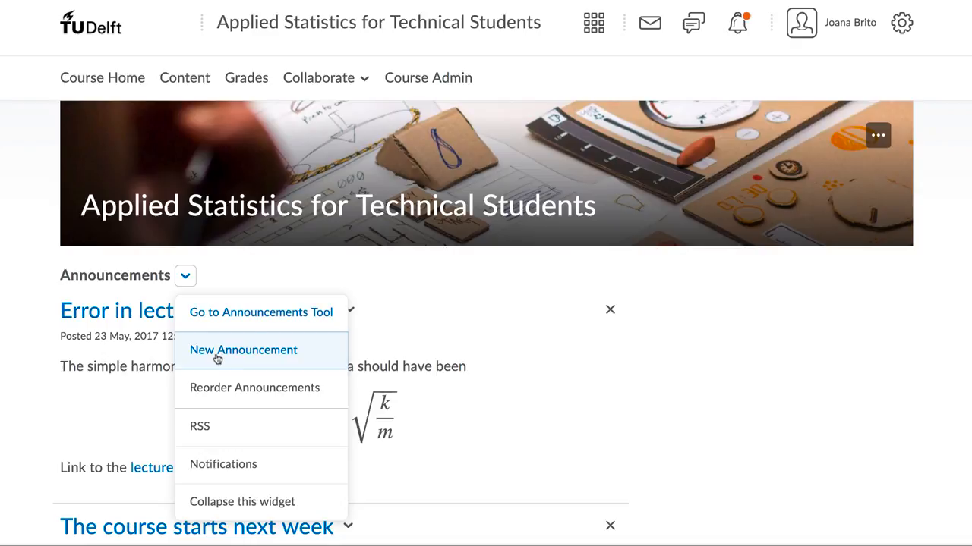
left_click(428, 78)
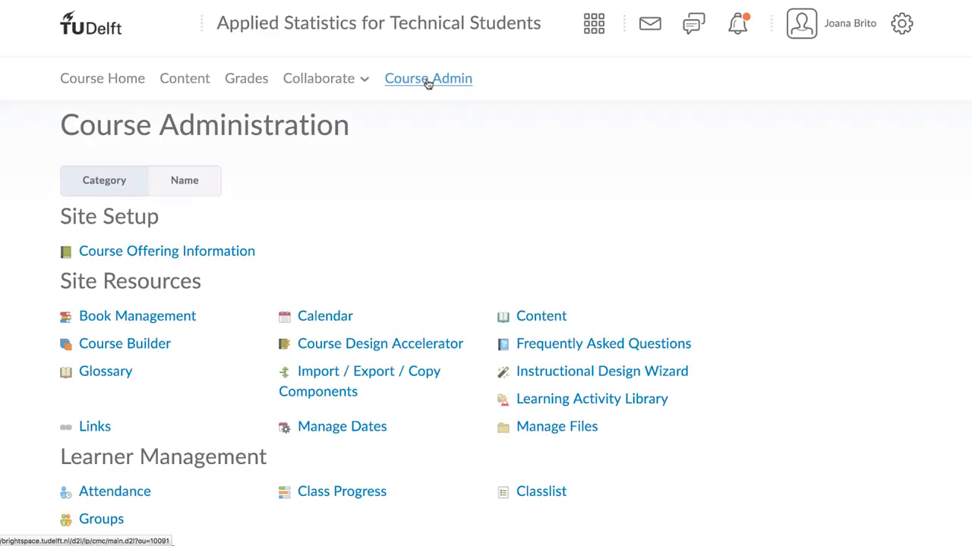
scroll("down", 3)
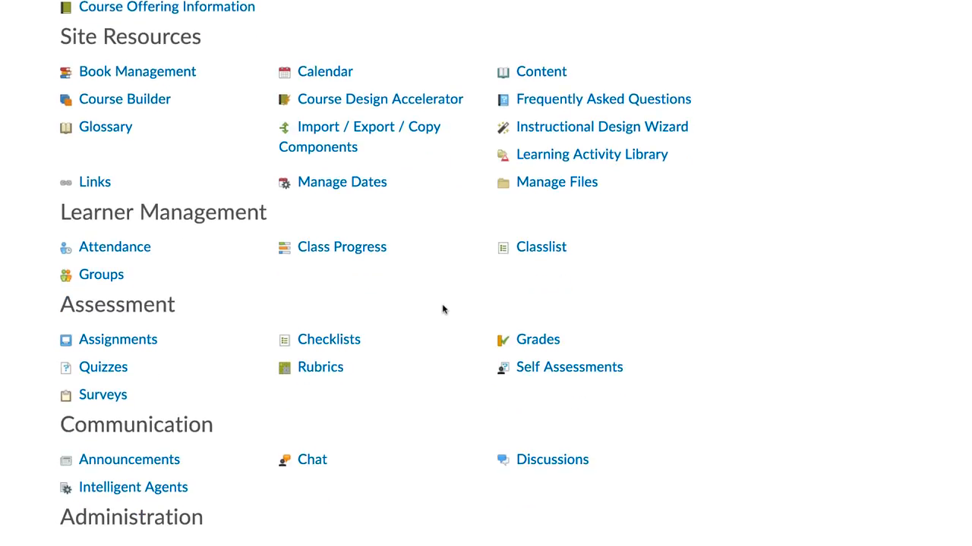
scroll("down", 3)
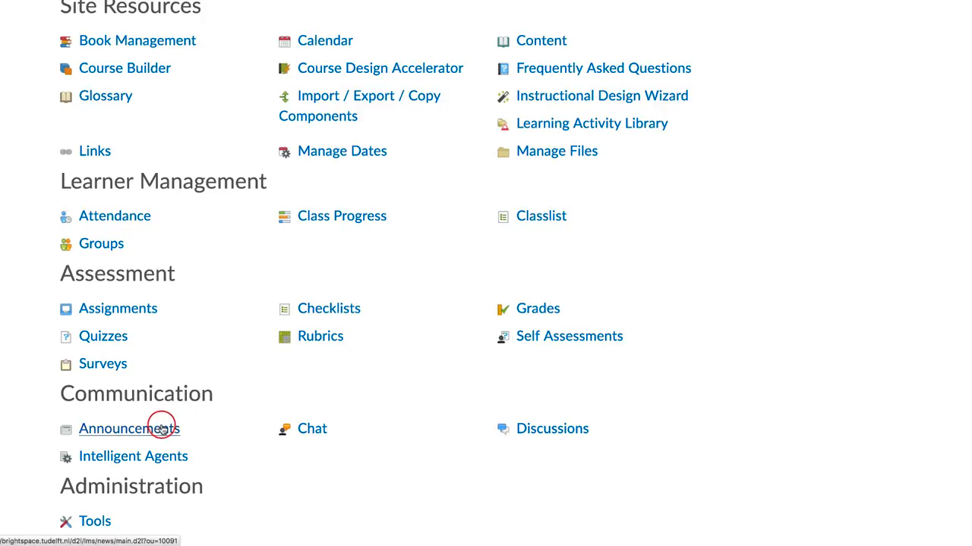
left_click(129, 428)
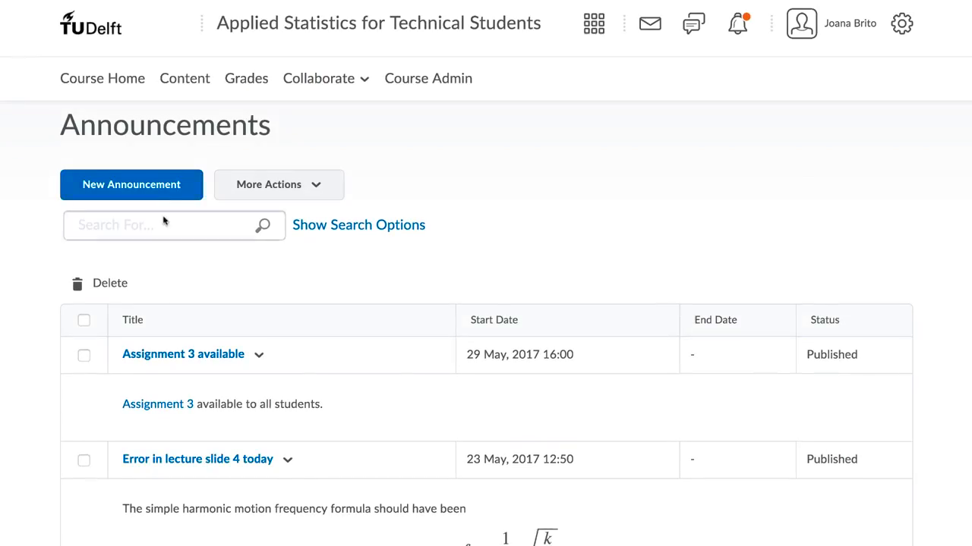
left_click(131, 185)
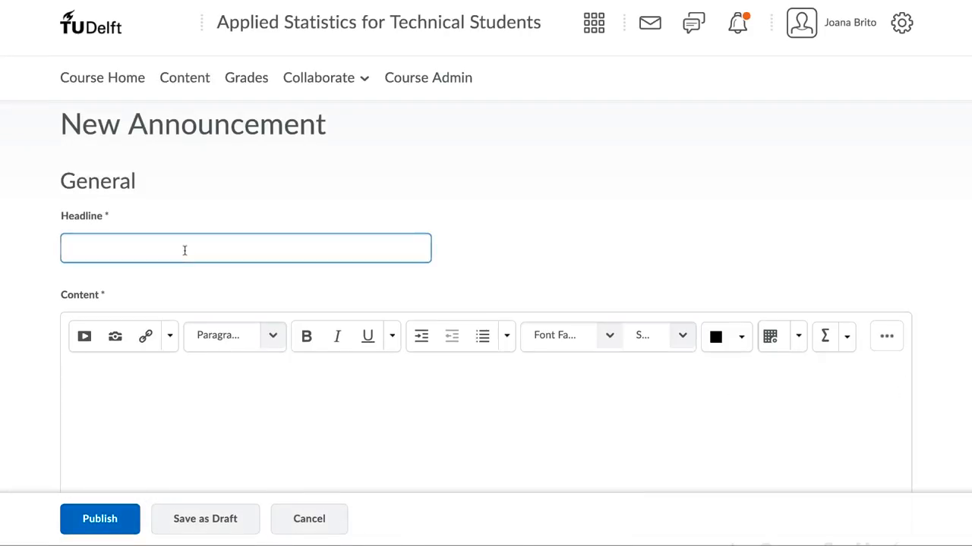
- Write headline and body 'Assignment 3 available to all students.' and begin quicklinking 'Assignment 3'
type("Assignment 3 available")
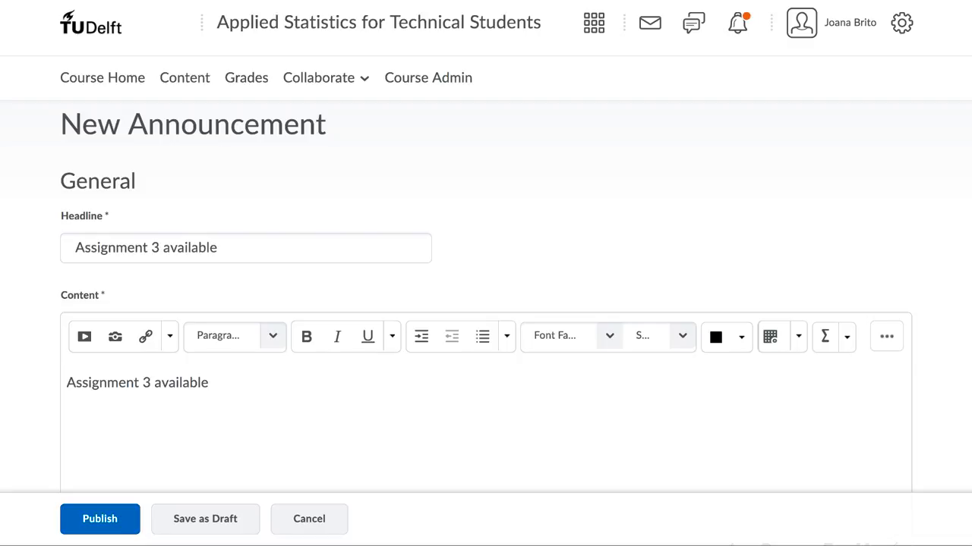
type("to all stud")
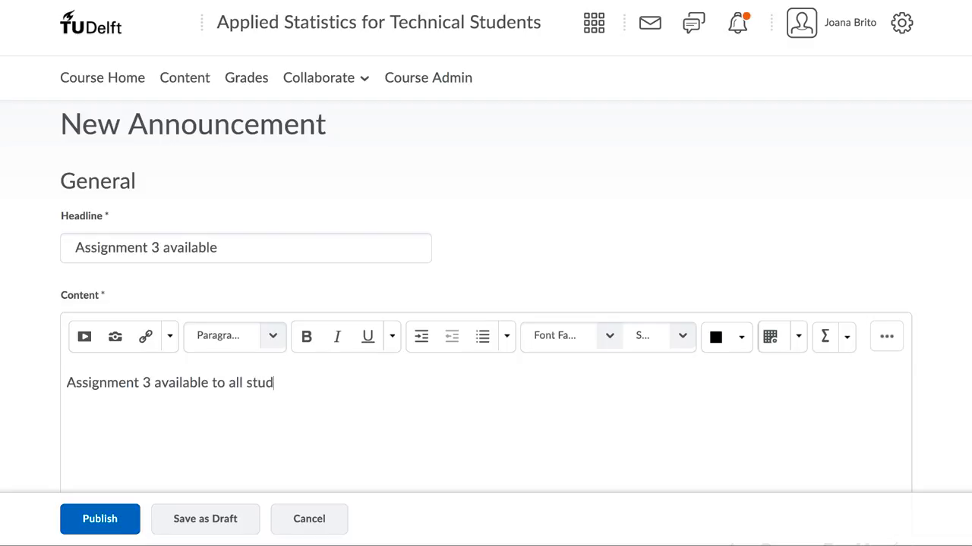
type("ents.")
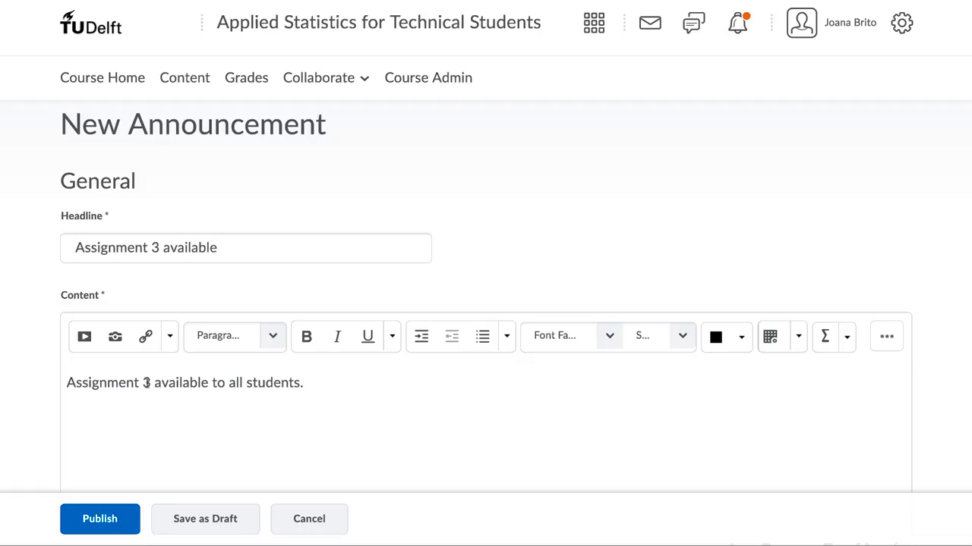
double_click(103, 382)
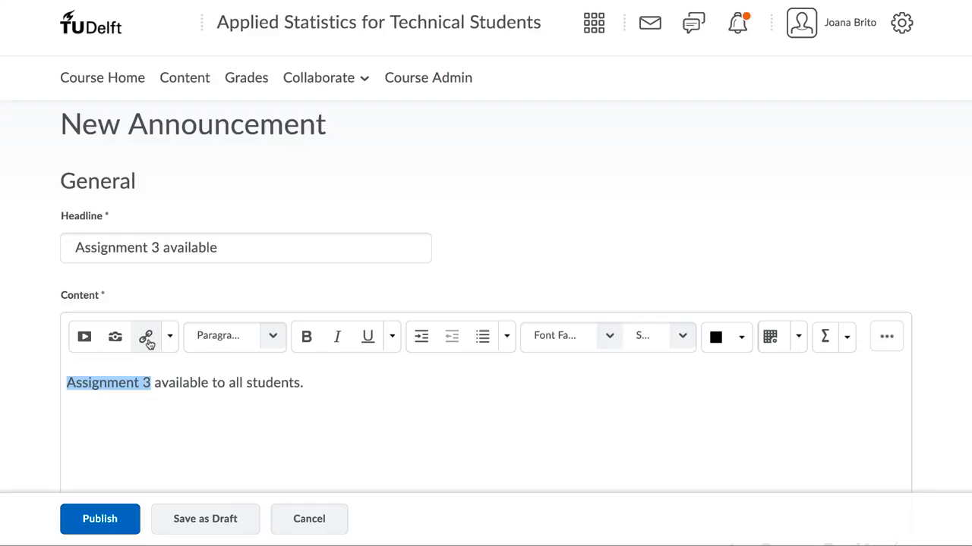
left_click(146, 337)
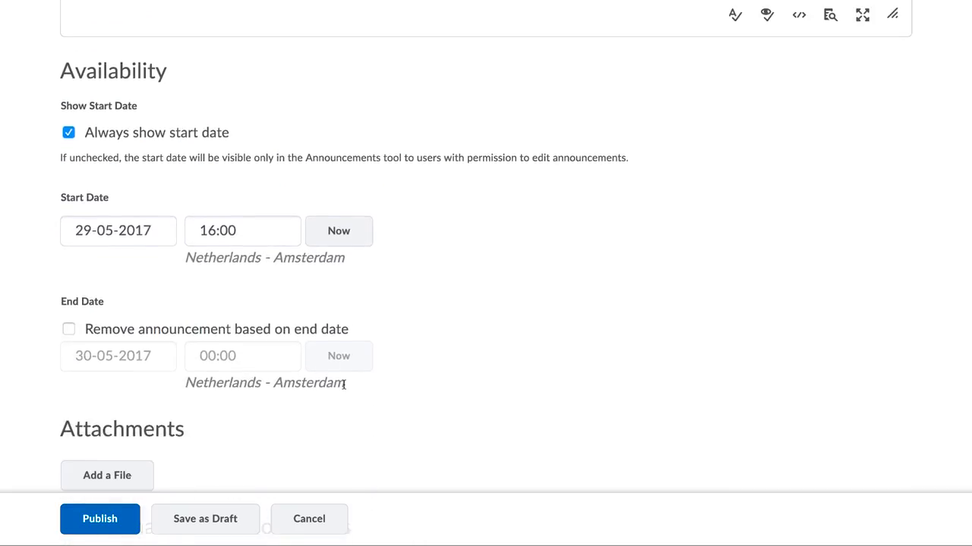
- Publish the 'Assignment 3 available' announcement
left_click(101, 519)
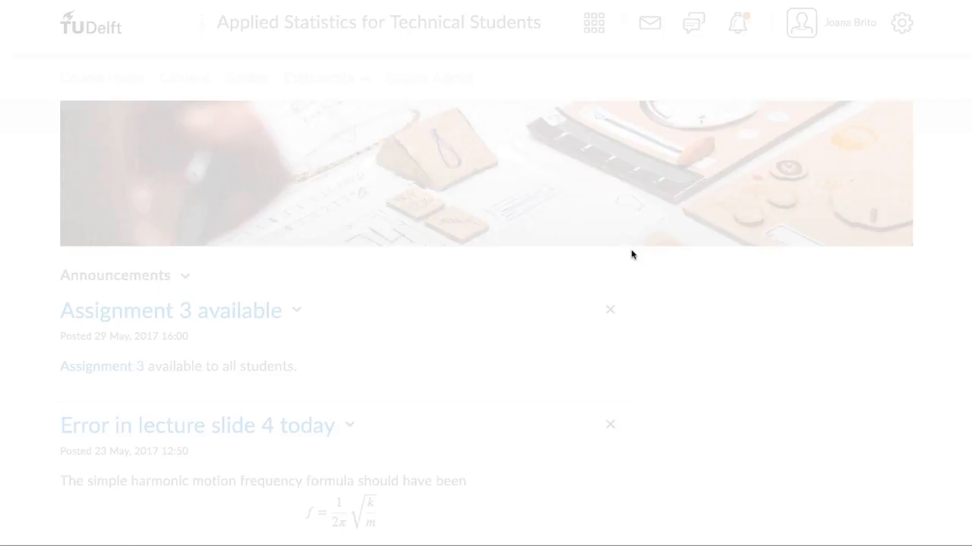